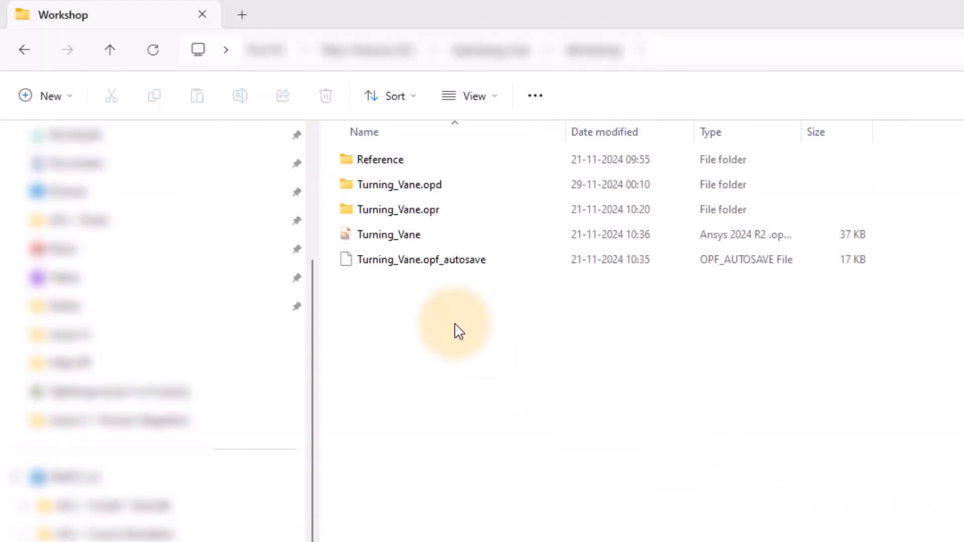
Step: Open the Turning_Vane .opf project from the Workshop folder in optiSLang
click(388, 235)
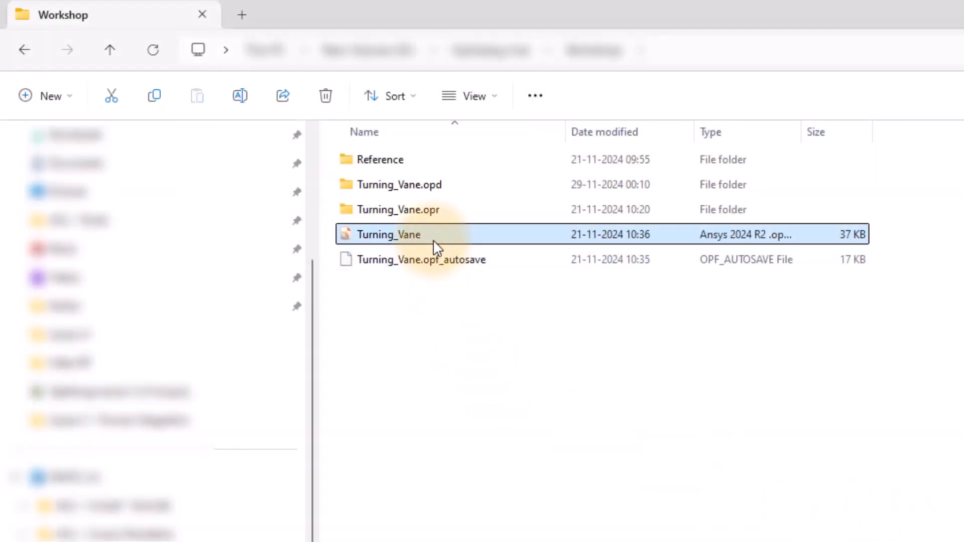
double_click(388, 235)
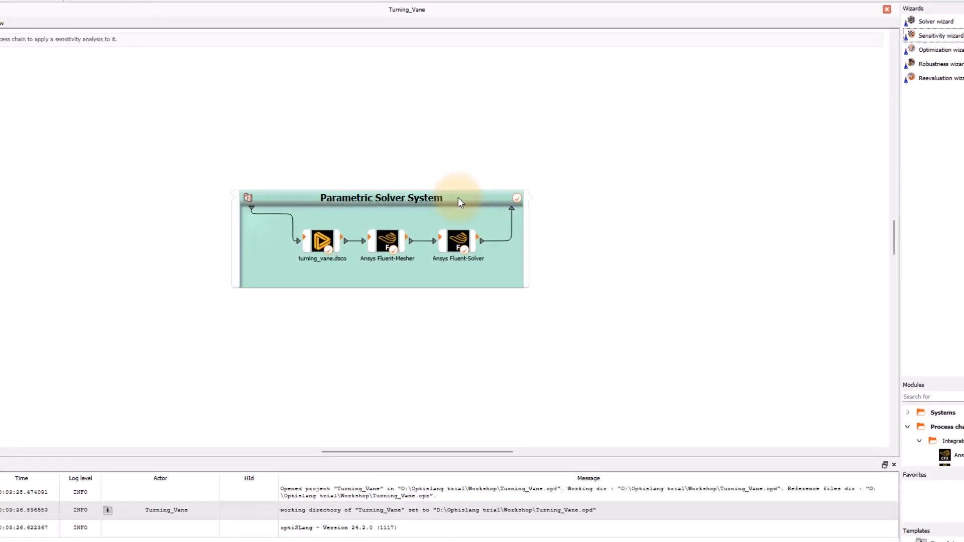
Step: Create an AMOP sensitivity system from the Parametric Solver System, accepting default inputs, criteria and sampling
click(938, 35)
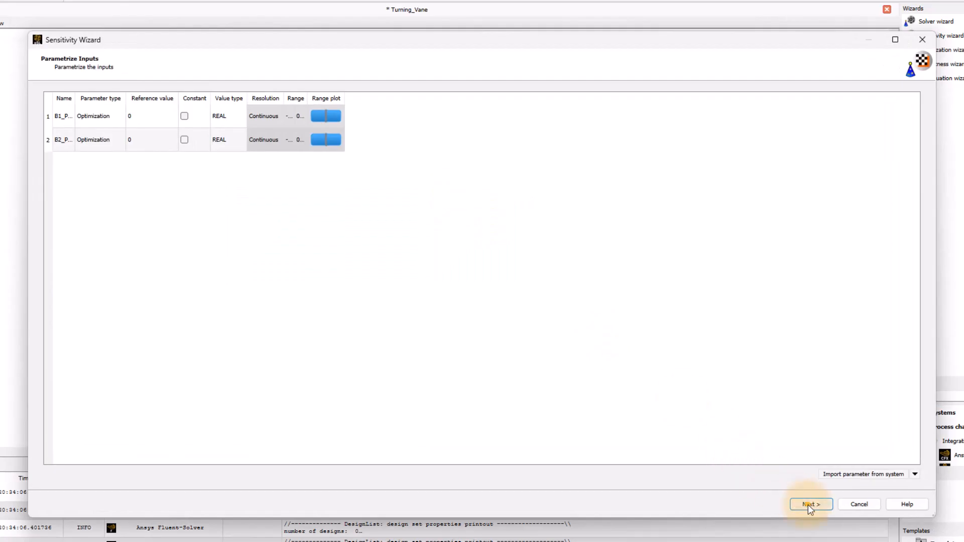
click(810, 504)
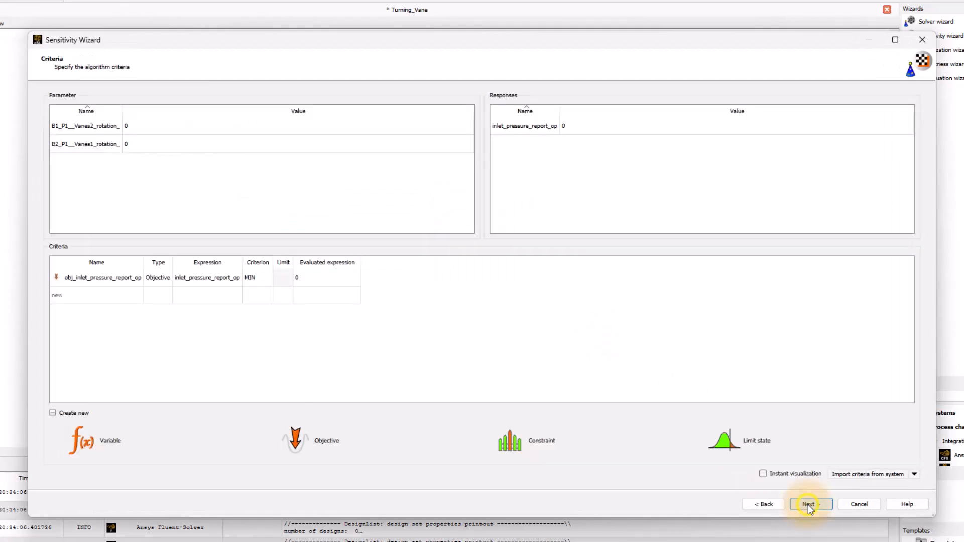
click(810, 504)
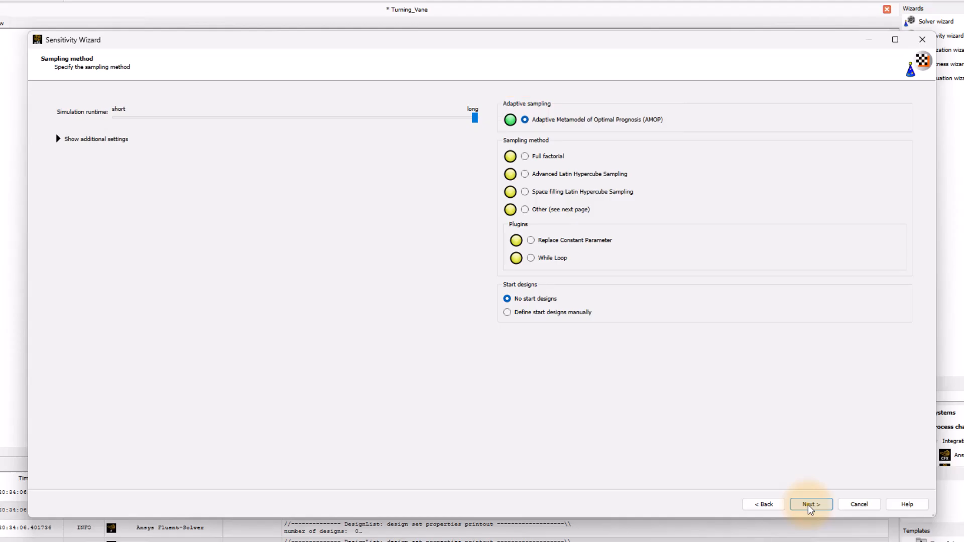
click(810, 504)
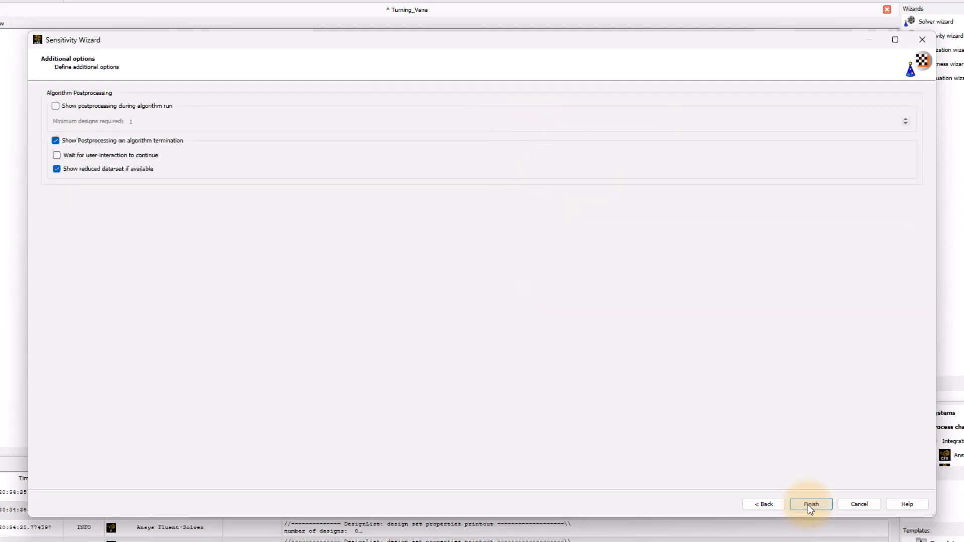
click(810, 504)
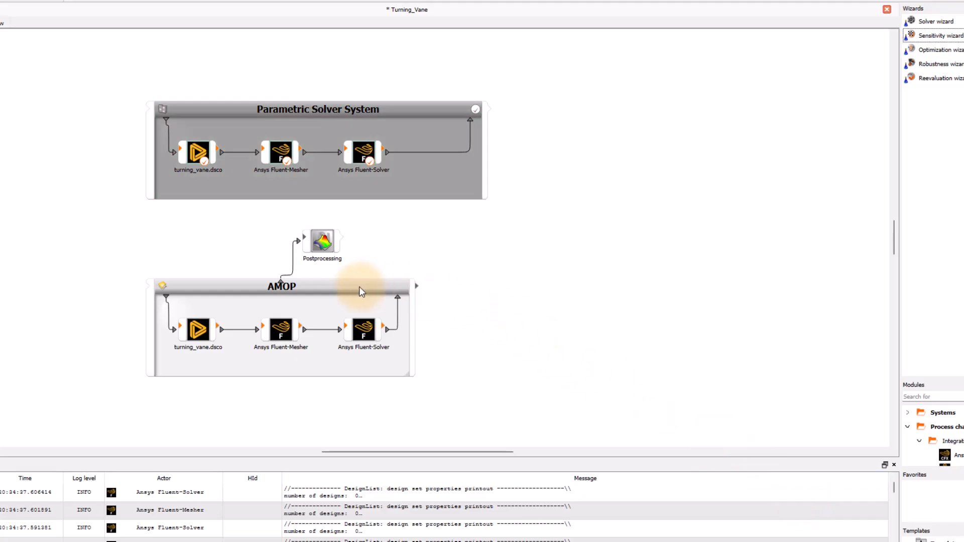
Step: Change the AMOP system's maximum number of samples from 300 to 150
double_click(281, 286)
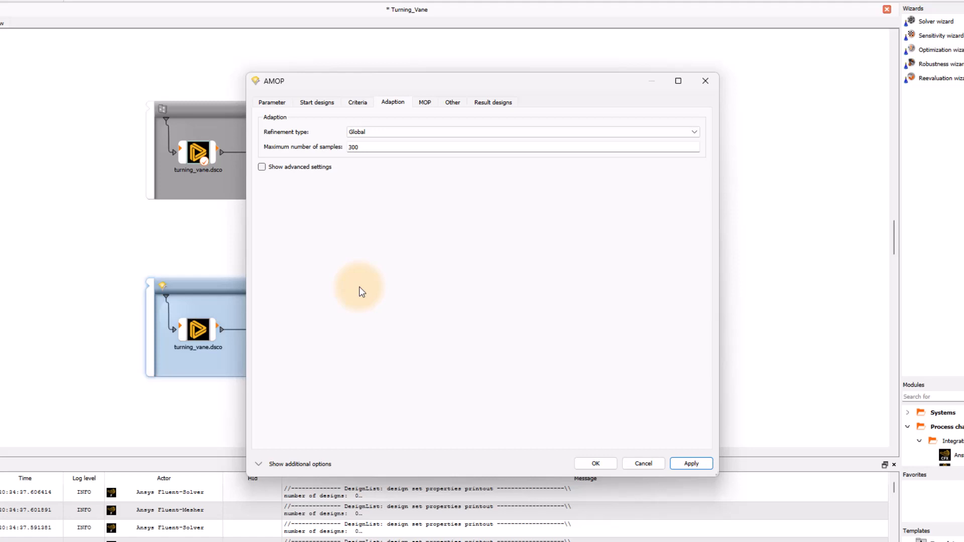
click(392, 102)
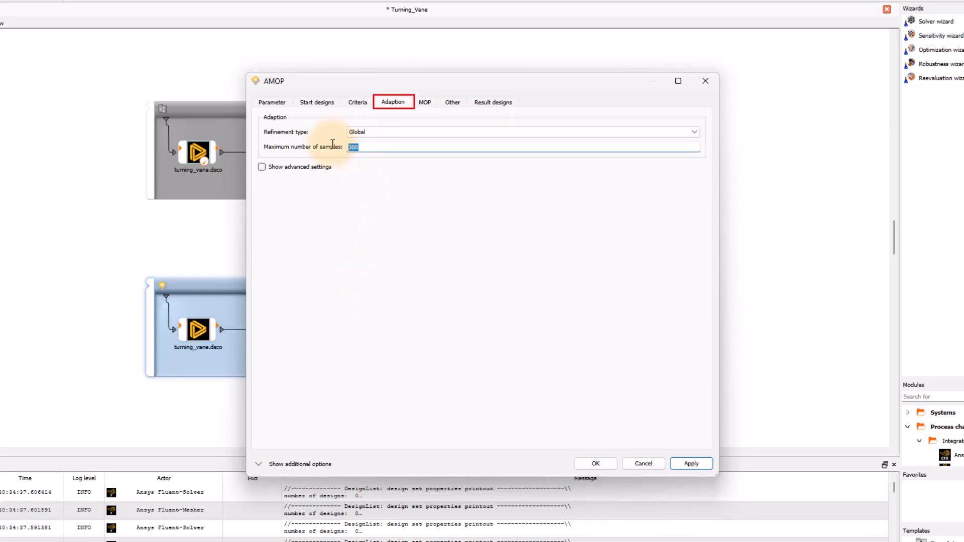
text(150)
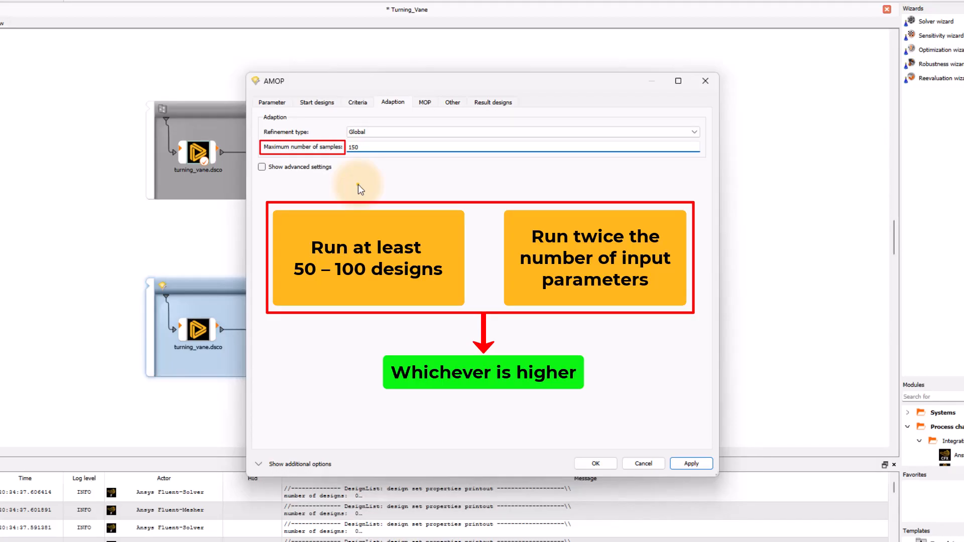
Step: Tick Show advanced settings to display start iteration, refinement and convergence criteria
click(523, 147)
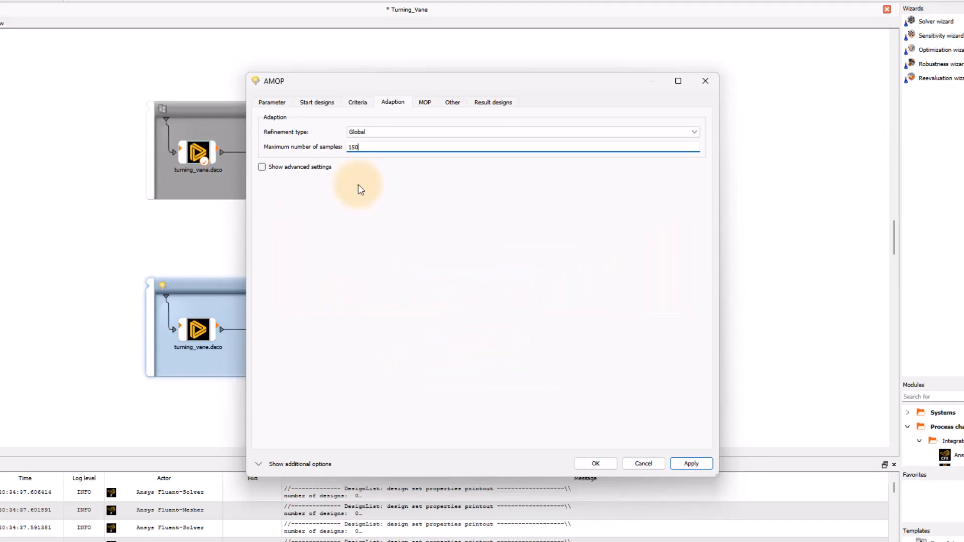
click(263, 167)
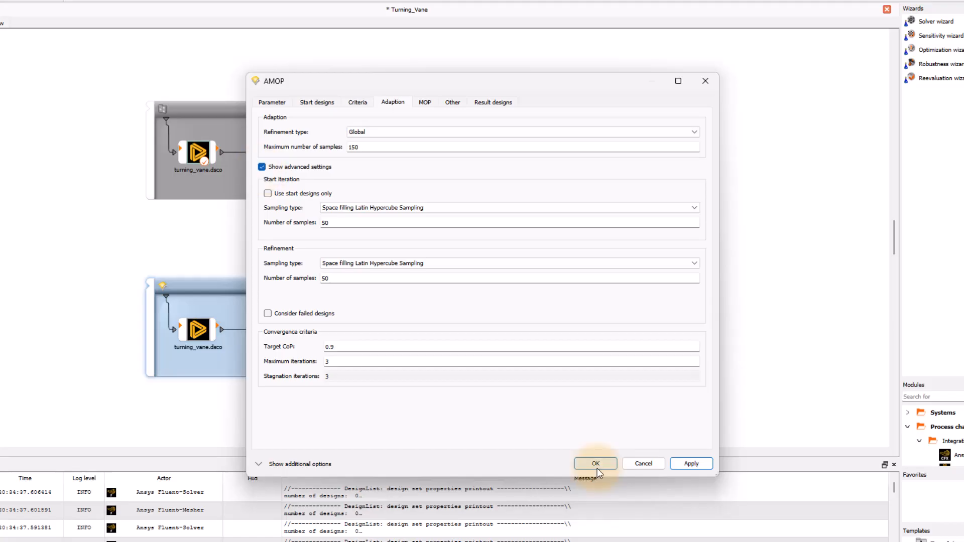
Step: Confirm the AMOP dialog with OK, keeping the 150-sample adaption settings
click(595, 464)
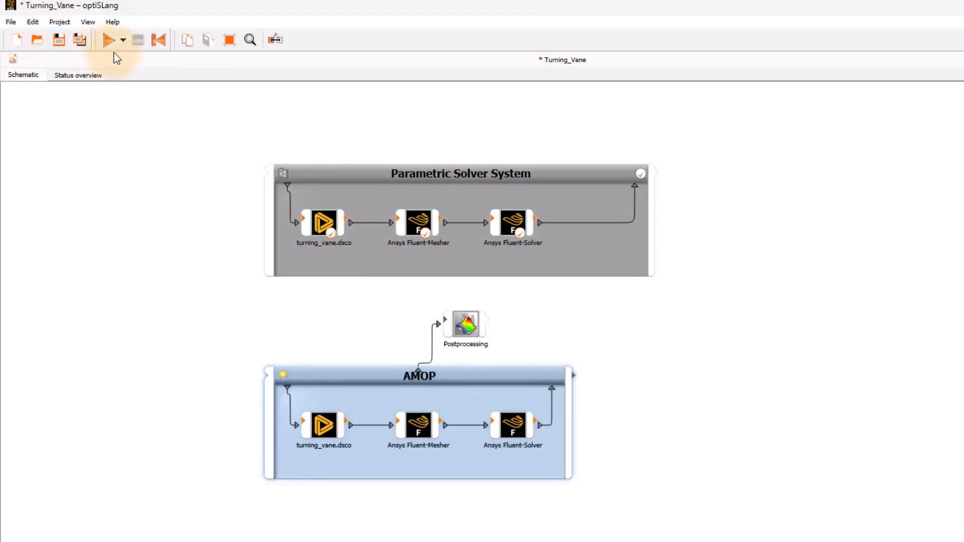
Step: Run the Turning_Vane project to start the AMOP sensitivity study
click(108, 39)
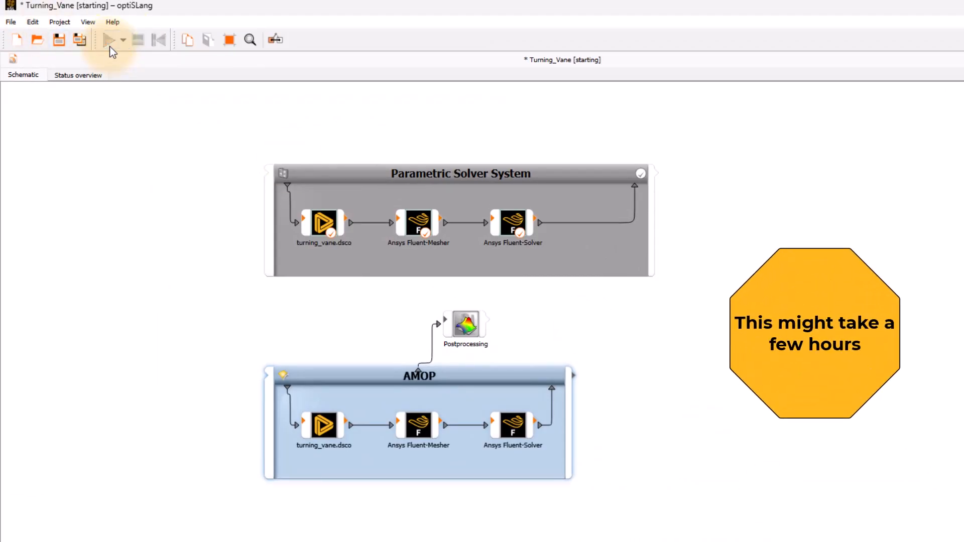
click(109, 40)
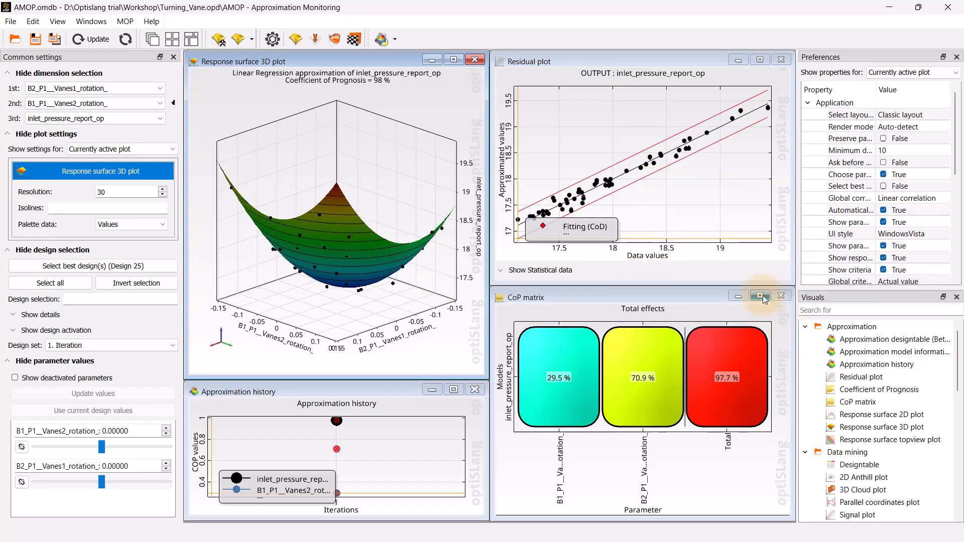
Step: Open the AMOP Approximation Monitoring window to view the post-processing plots
click(761, 296)
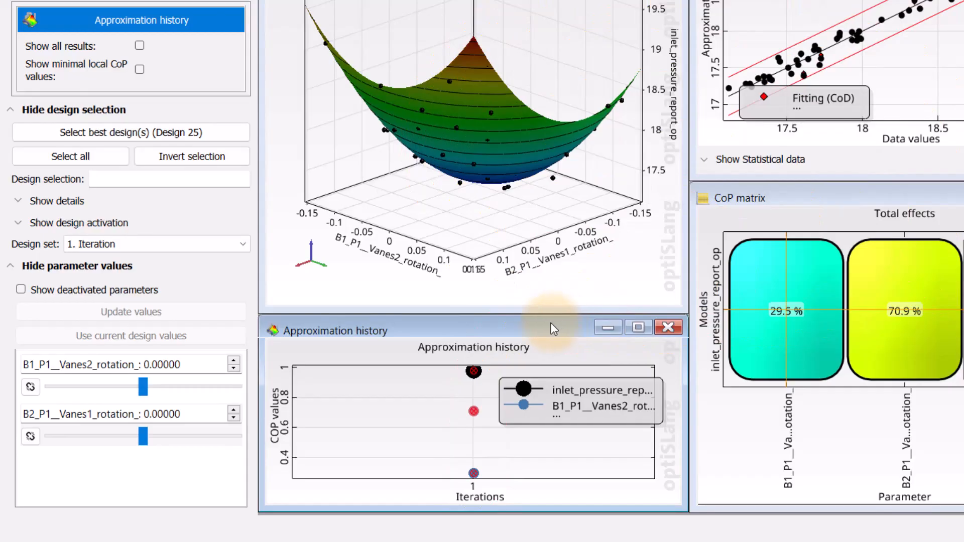
click(19, 201)
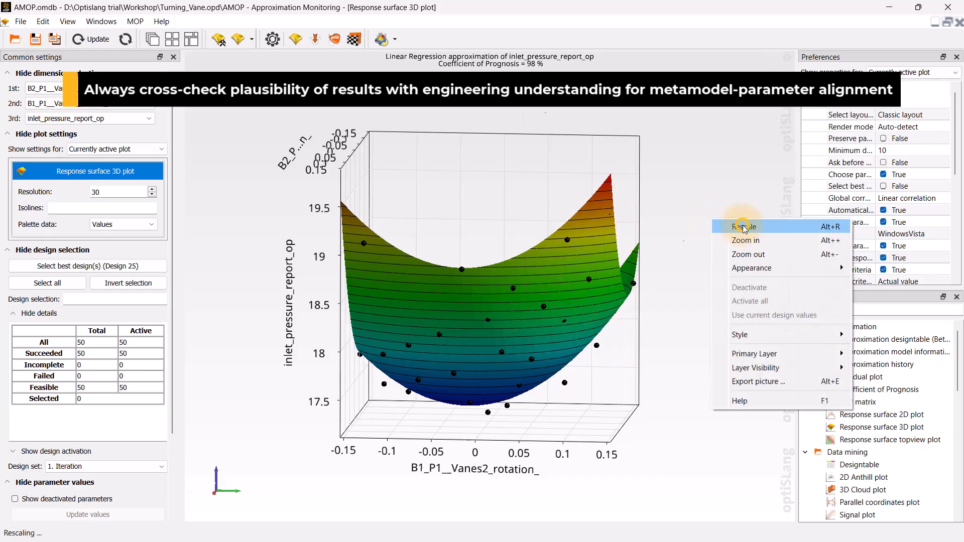
Step: Rescale the maximized inlet_pressure_report_op 3D response surface to fit the view
click(744, 226)
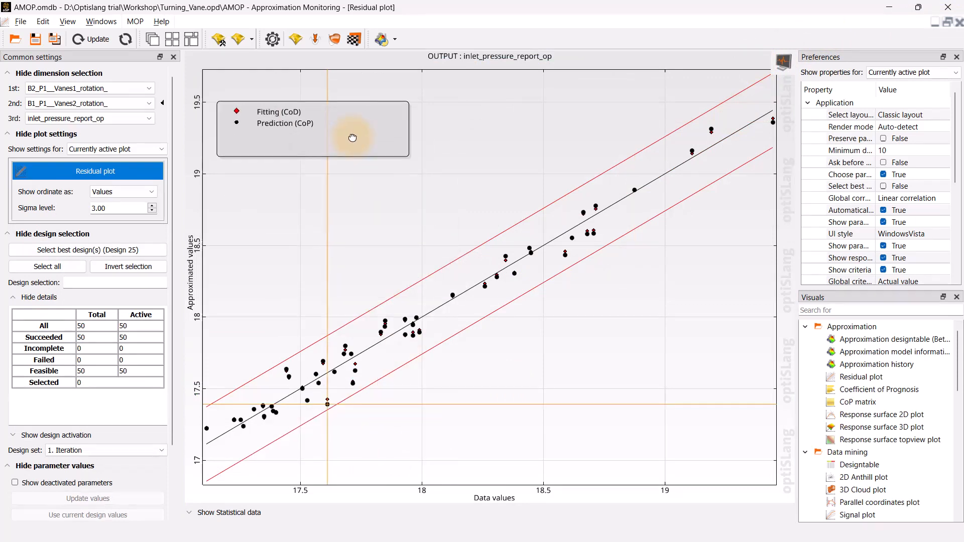
mouse_move(294, 241)
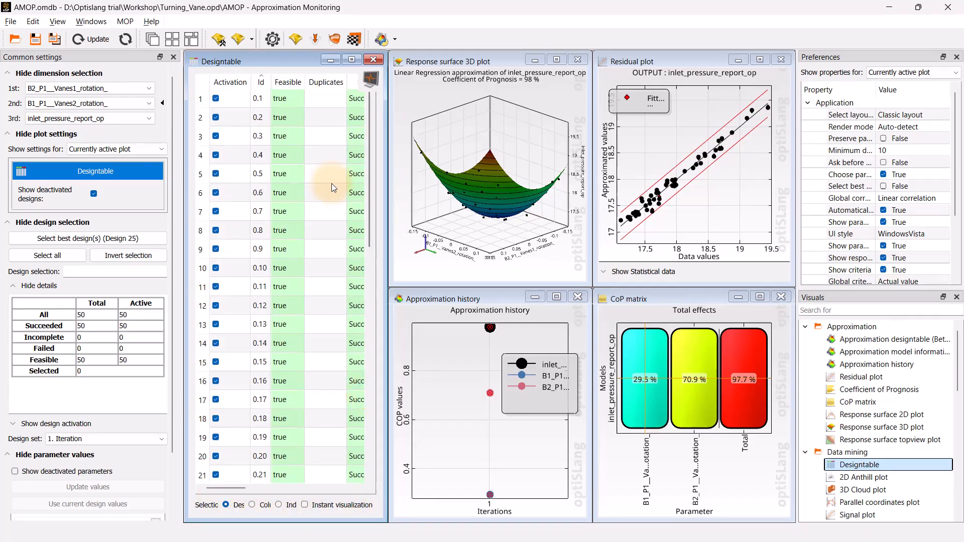
Step: Select design 10 in the designtable to mark it in the plots
click(283, 173)
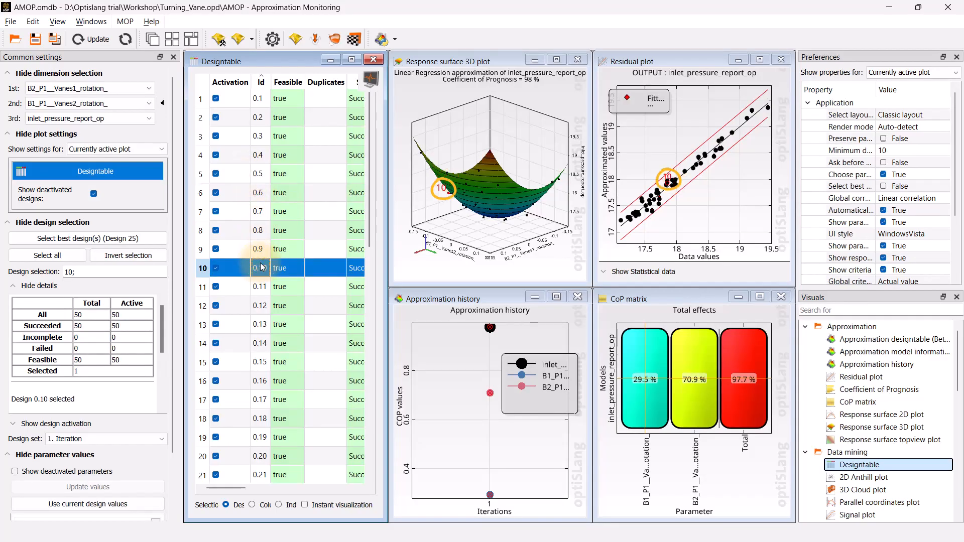
Step: Select the best design, then change the design selection to design 15
click(265, 343)
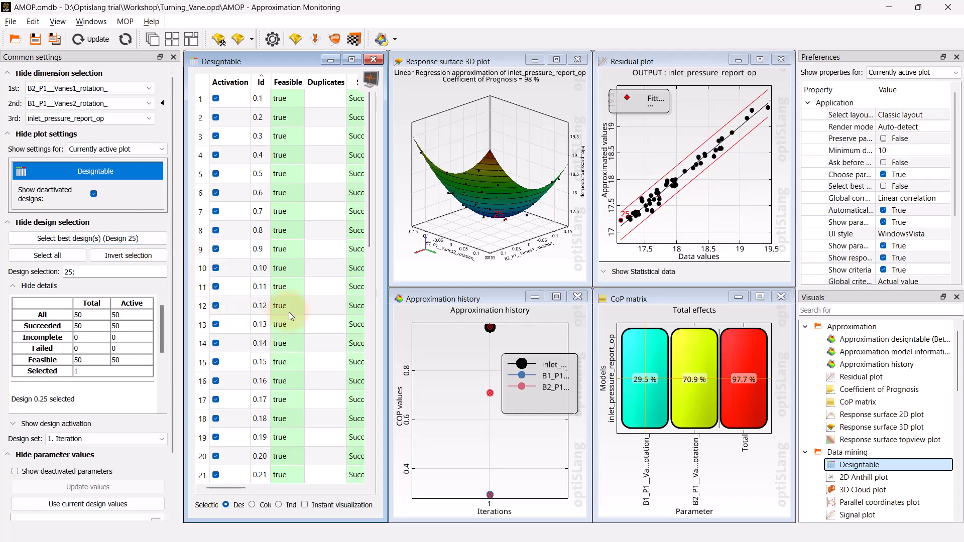
scroll(down, 3)
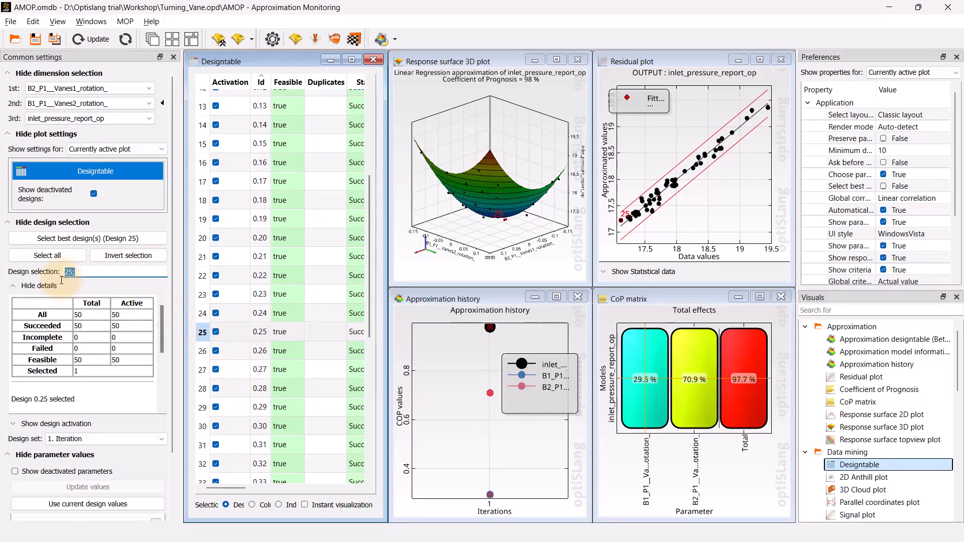
click(203, 143)
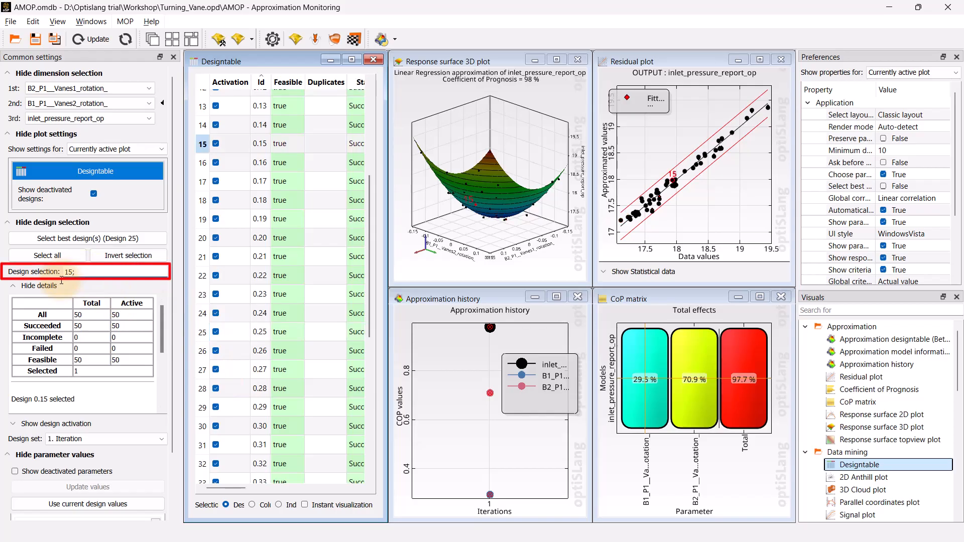
Step: Show design 15's details: vane rotations 0.07854 and 0.0219912, inlet pressure 17.9308
click(41, 285)
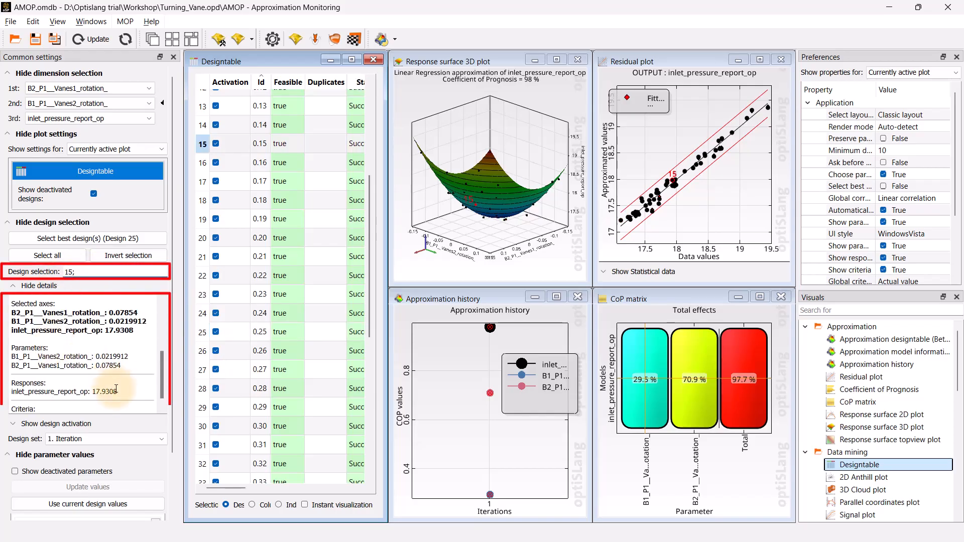
scroll(down, 3)
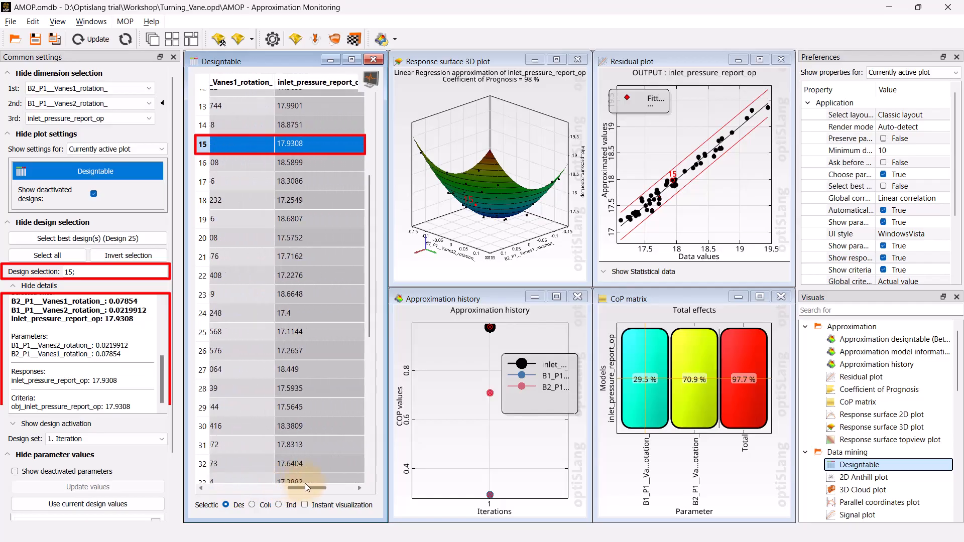
drag(307, 487, 363, 487)
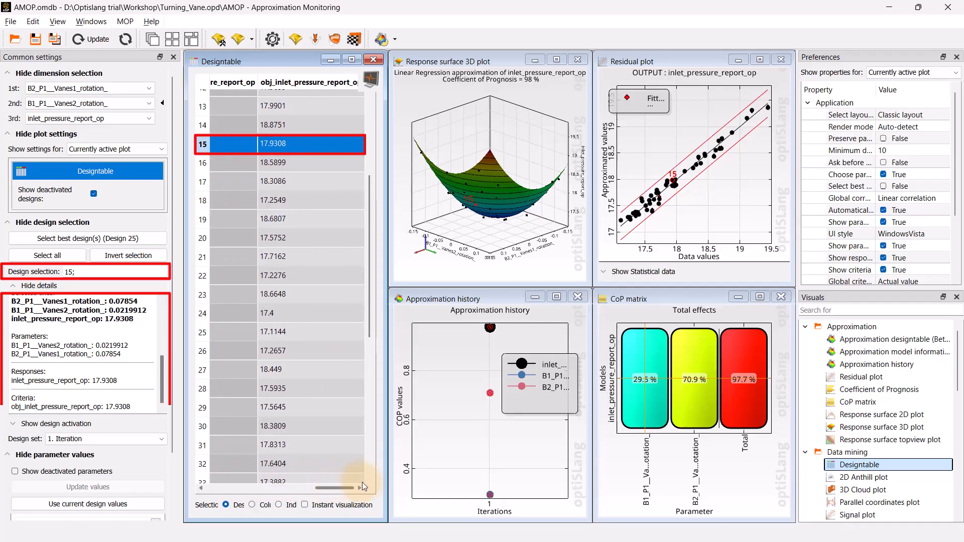